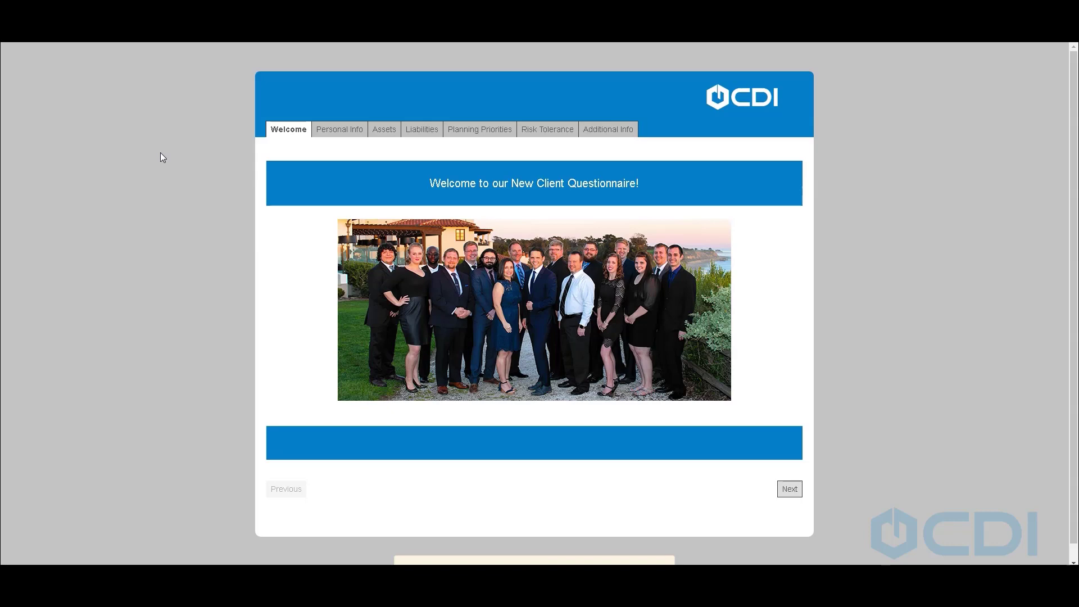
mouse_move(286, 119)
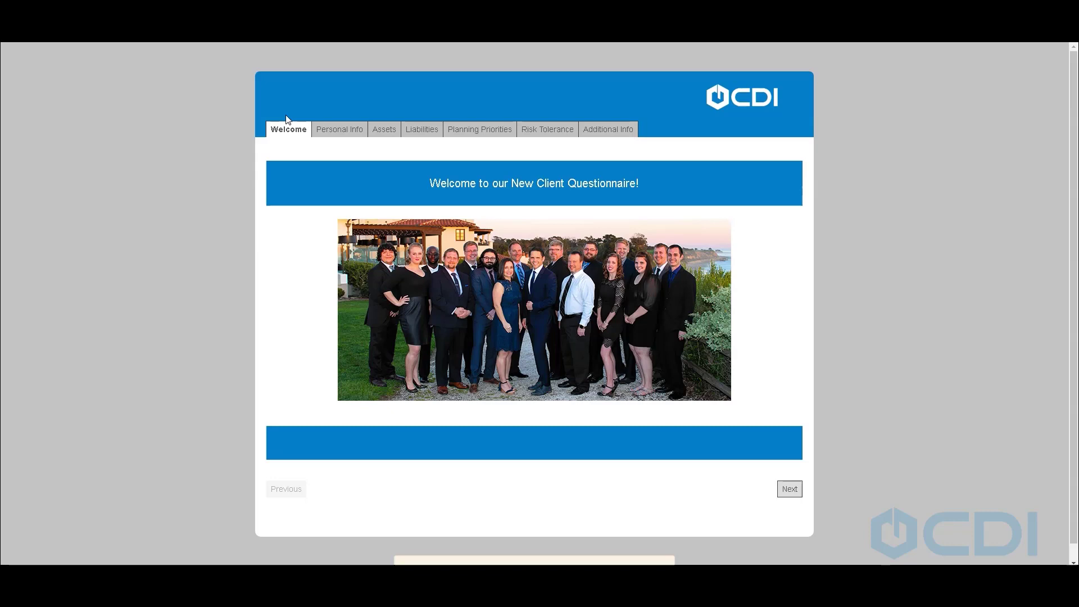
- Review the prefilled personal information, then advance to the empty Assets page
left_click(338, 130)
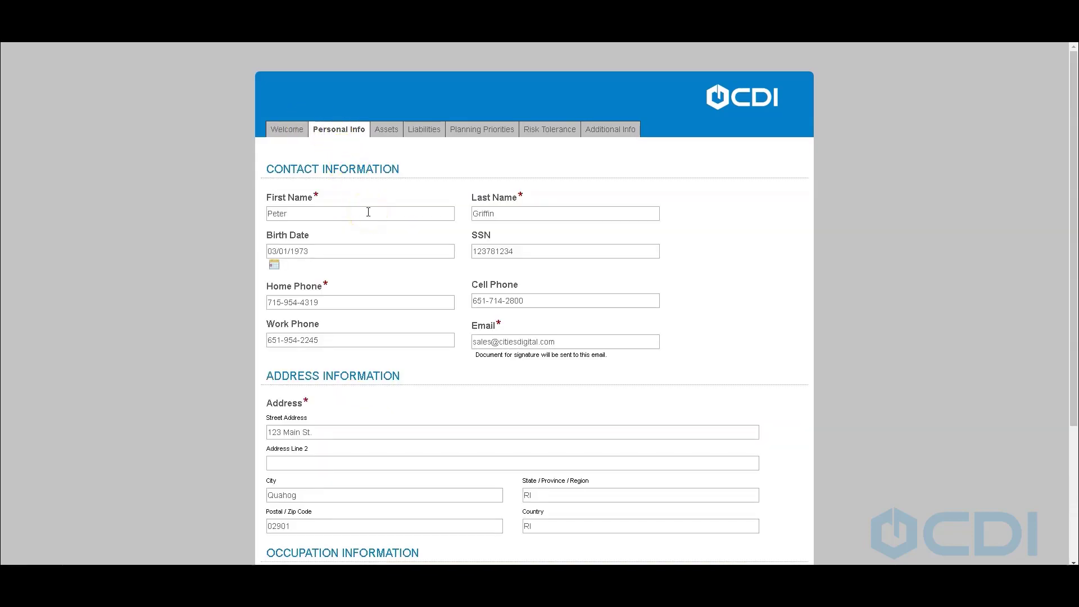
scroll("down", 3)
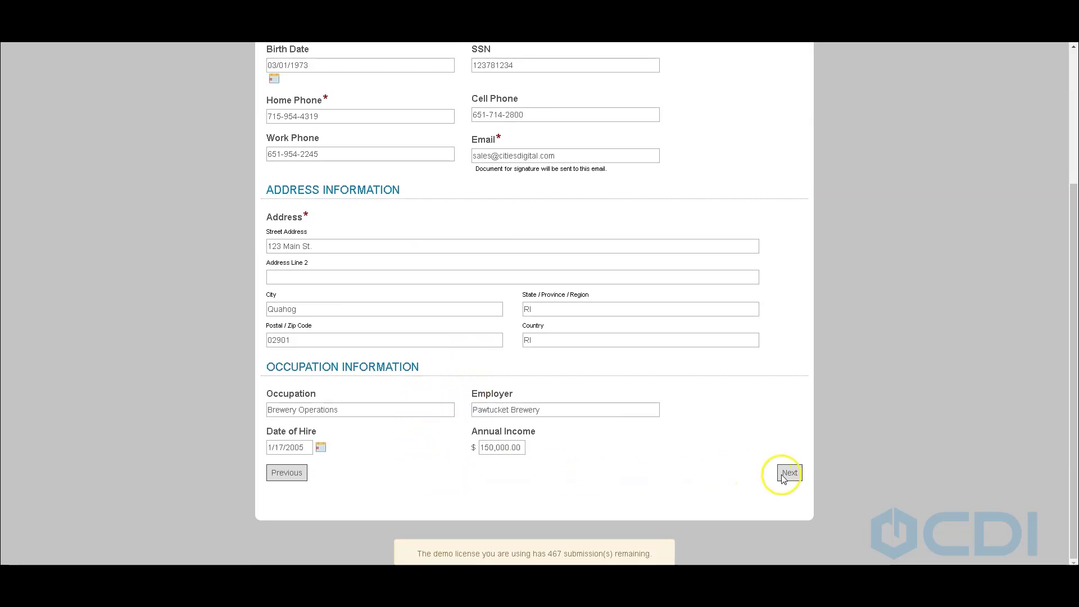
left_click(788, 473)
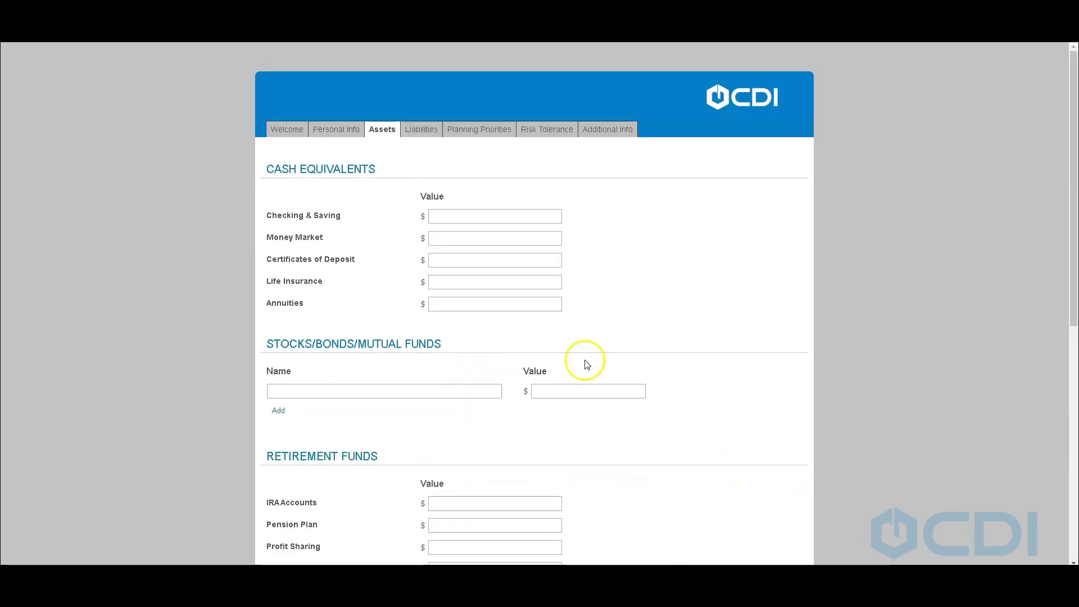
scroll("down", 3)
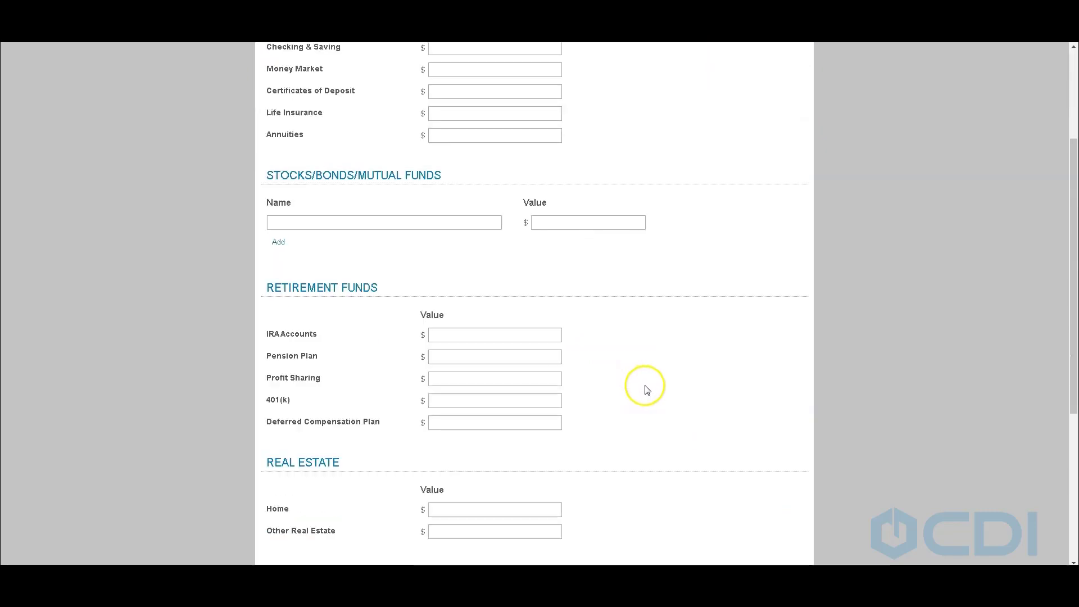
scroll("down", 3)
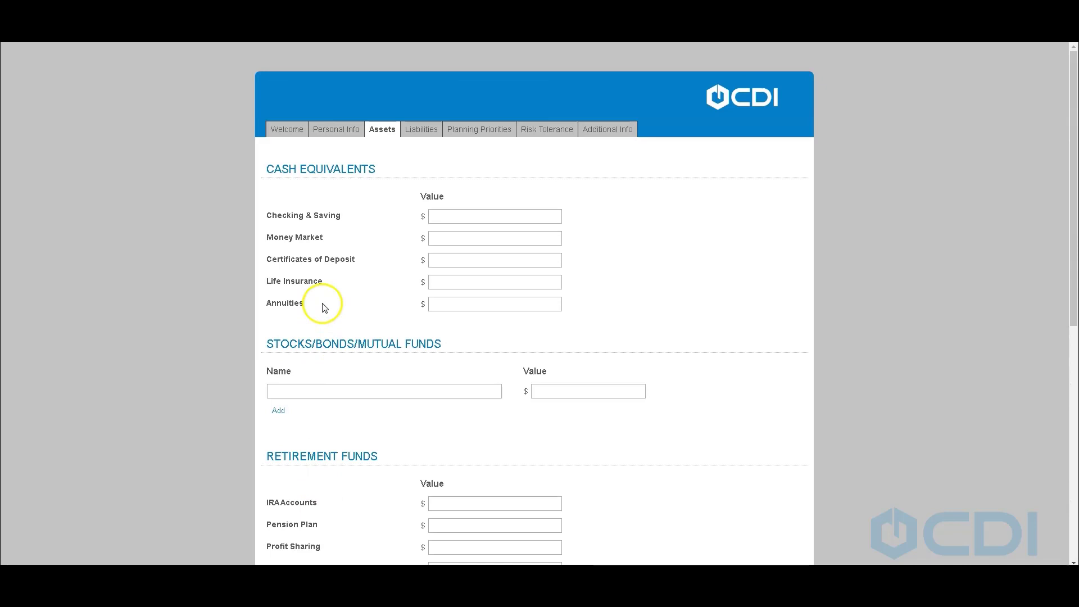
- Enter 50,000.00 for Credit Cards liabilities, bringing the total to 552,500.00
left_click(421, 128)
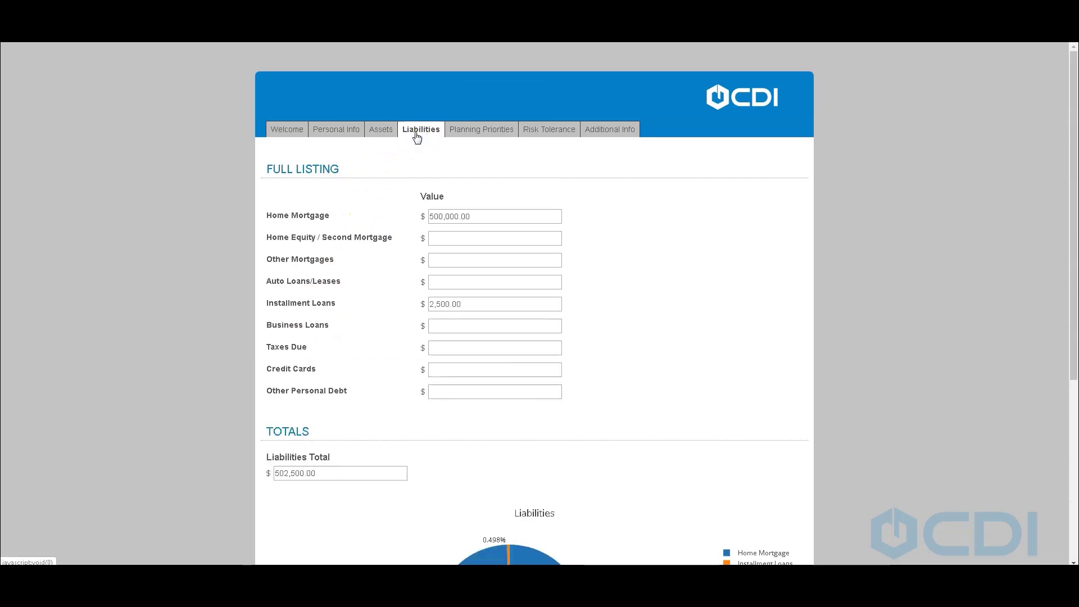
mouse_move(605, 213)
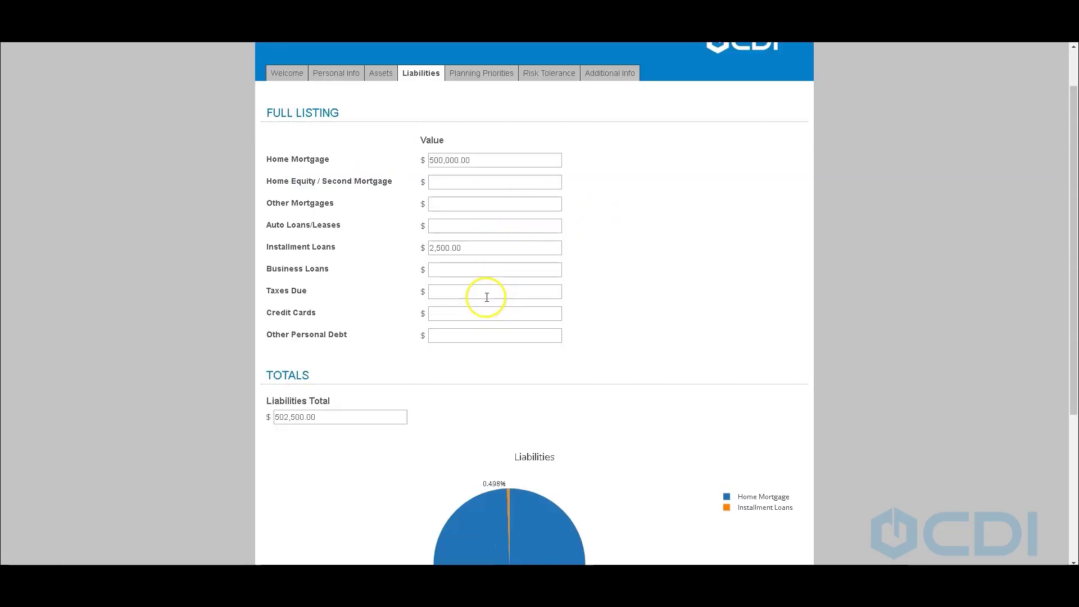
left_click(493, 313)
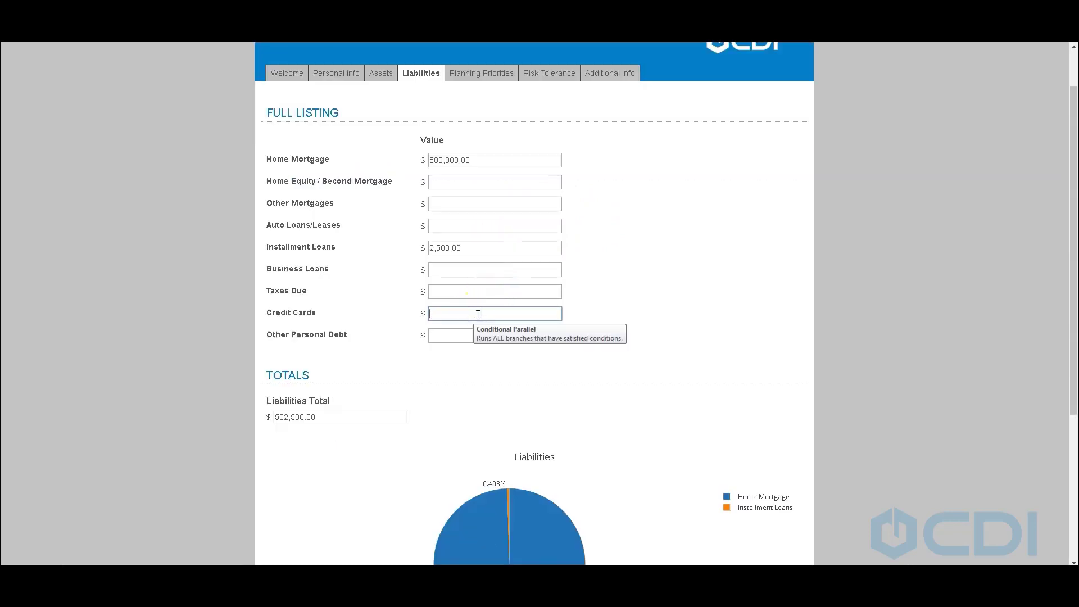
type("50,000.00")
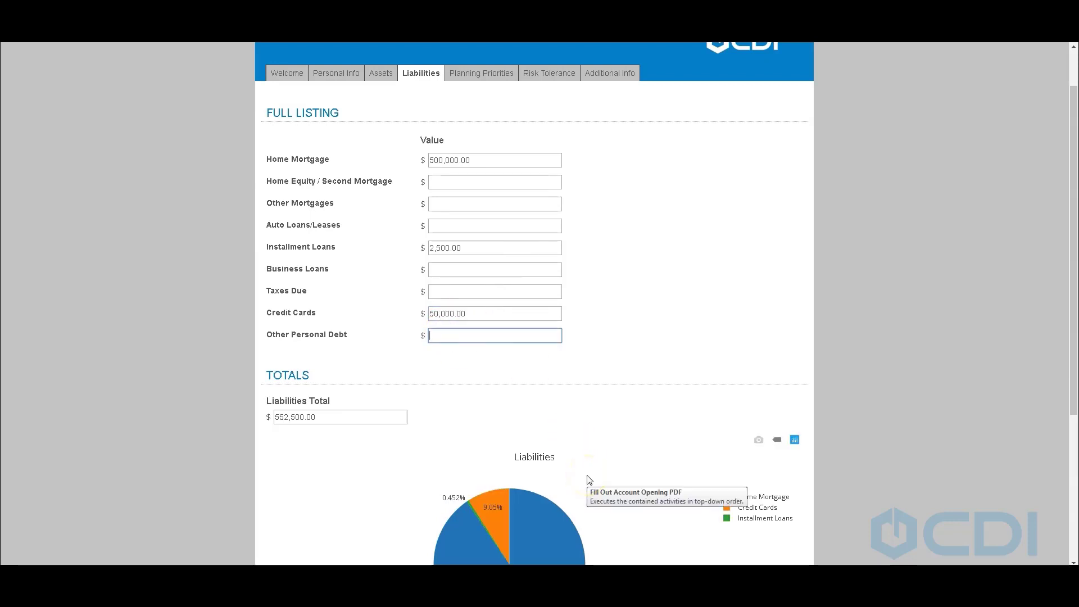
mouse_move(589, 479)
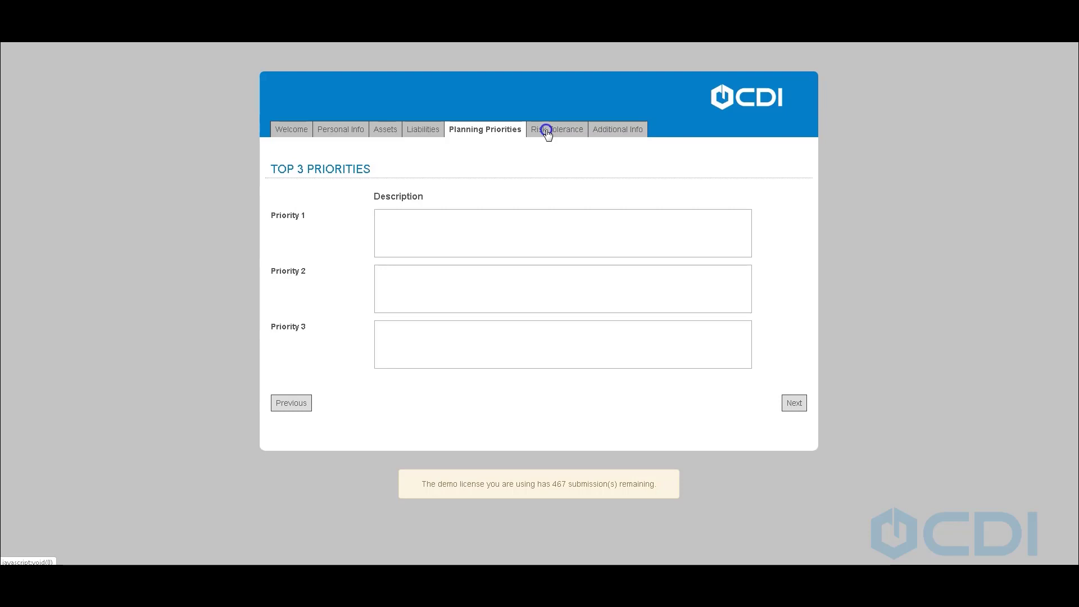
- Adjust a risk tolerance rating slider, then scroll the Additional Info page down to Submit
left_click(555, 130)
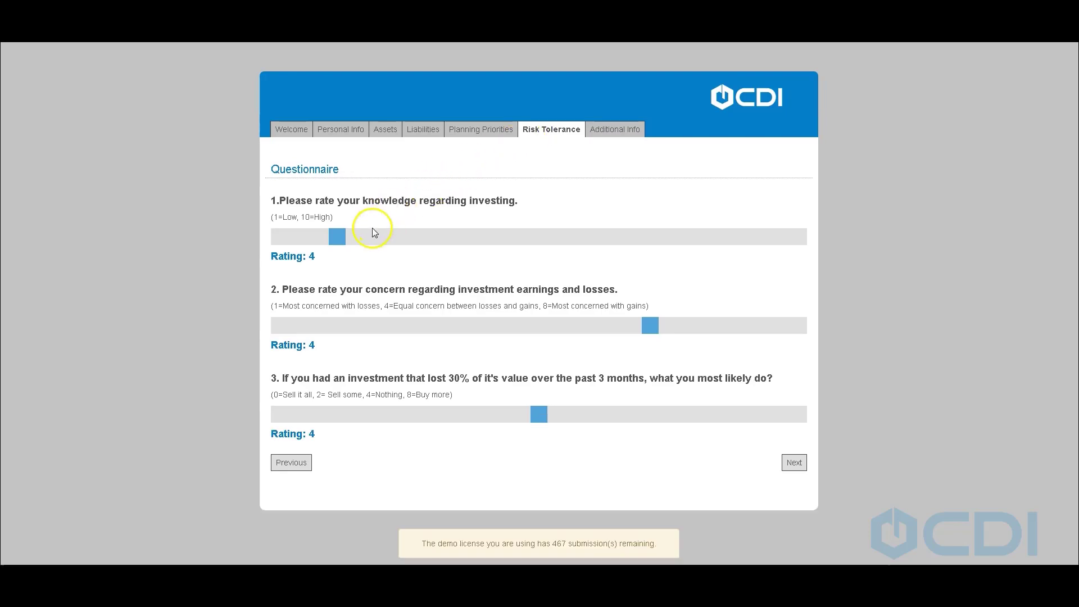
left_click_drag(337, 236, 508, 236)
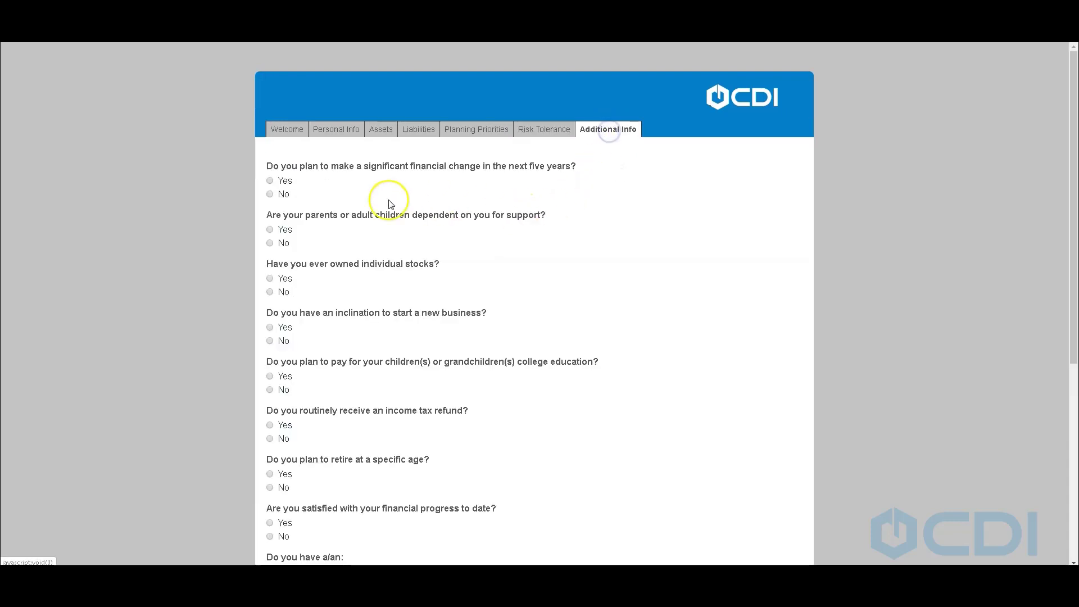
scroll("down", 3)
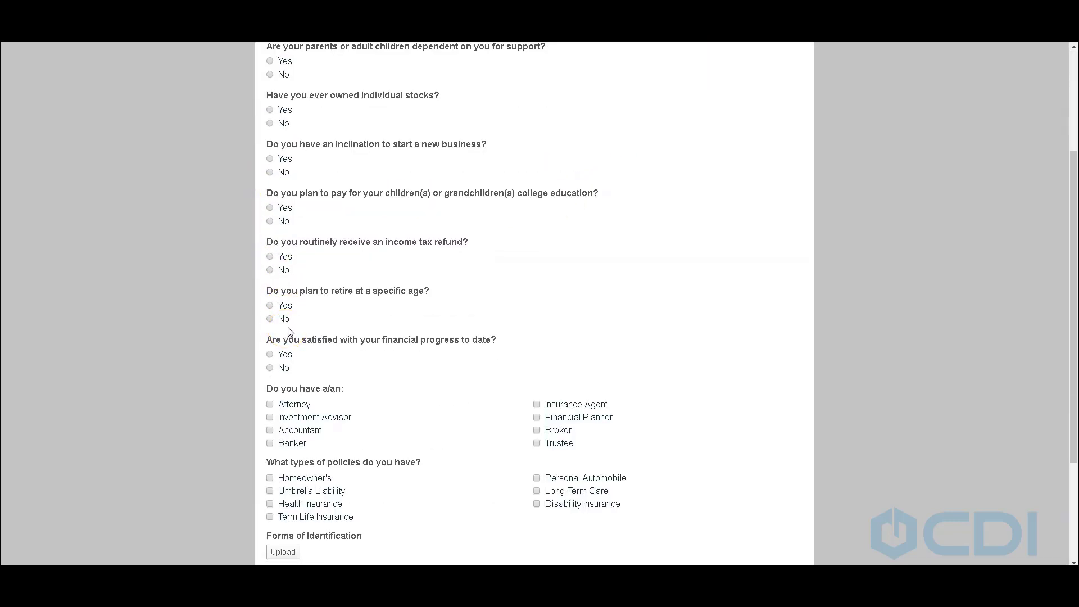
scroll("down", 3)
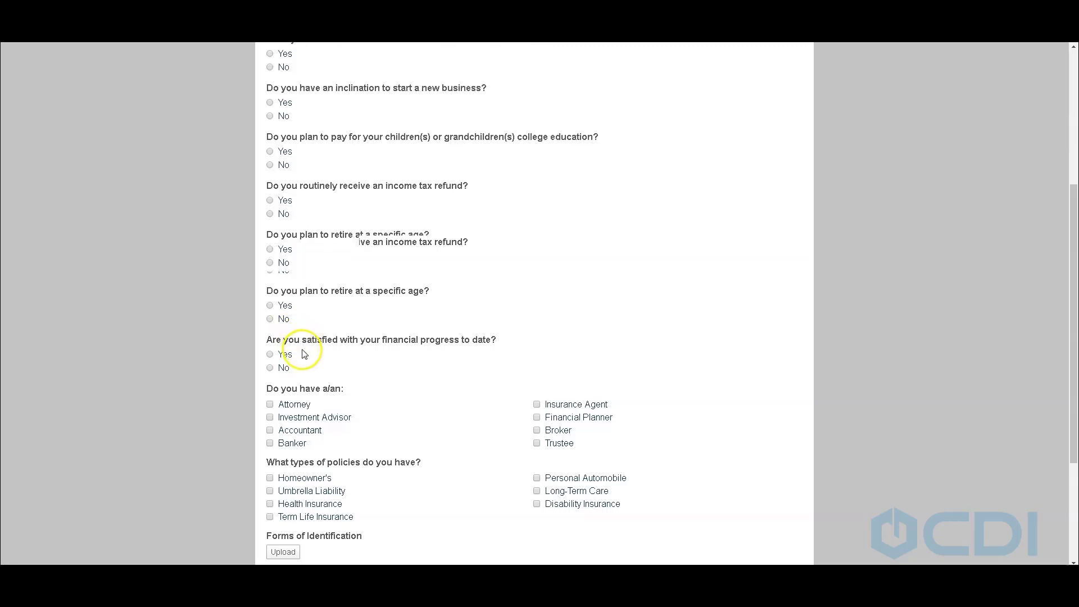
scroll("down", 3)
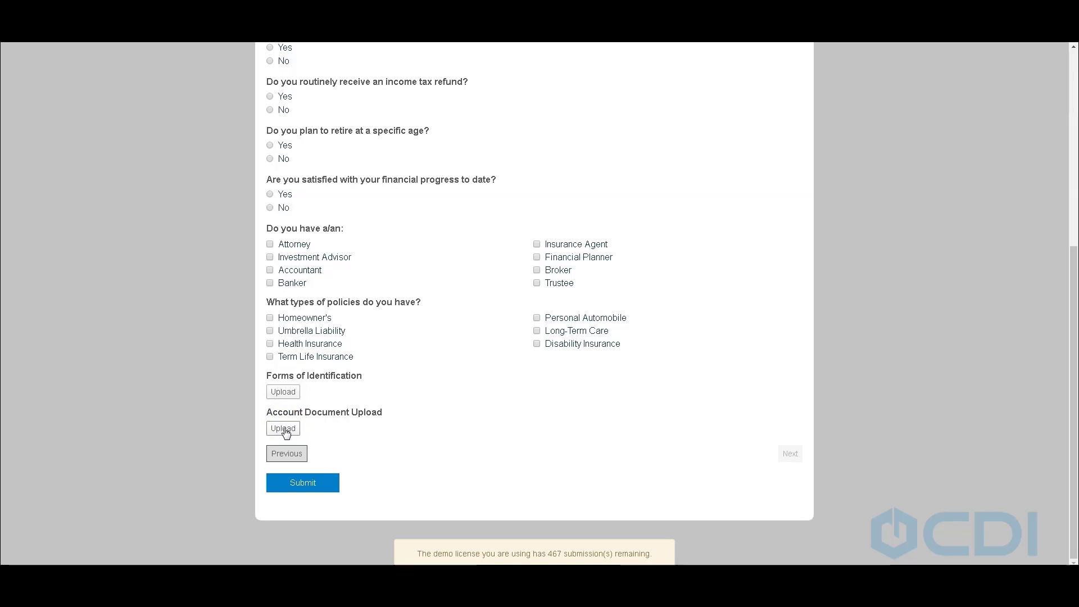
- Submit the completed client questionnaire
left_click(302, 482)
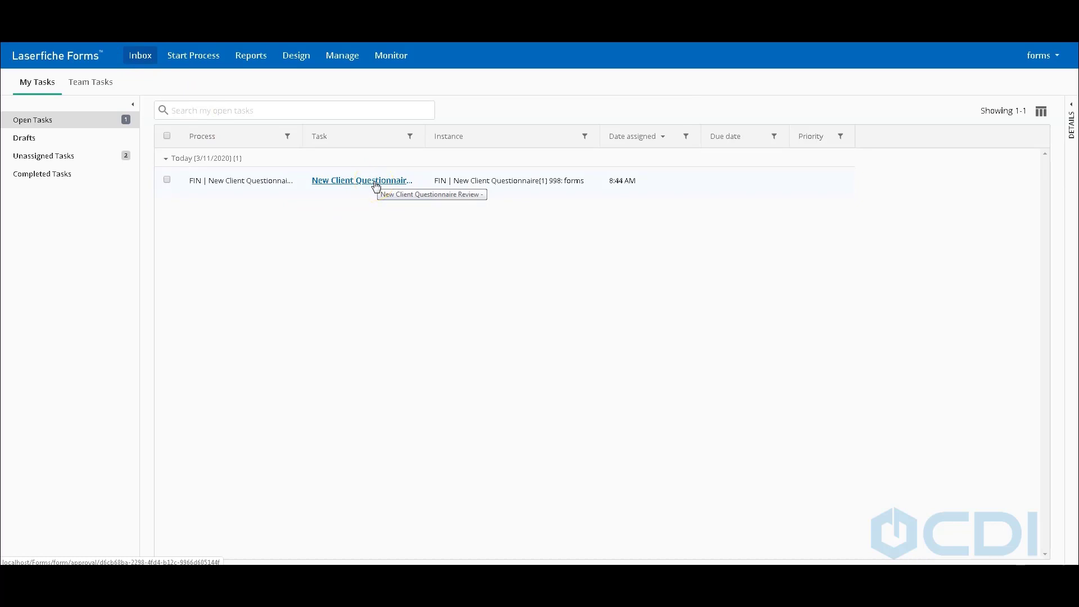
- Open the New Client Questionnaire Review task from the inbox
left_click(361, 180)
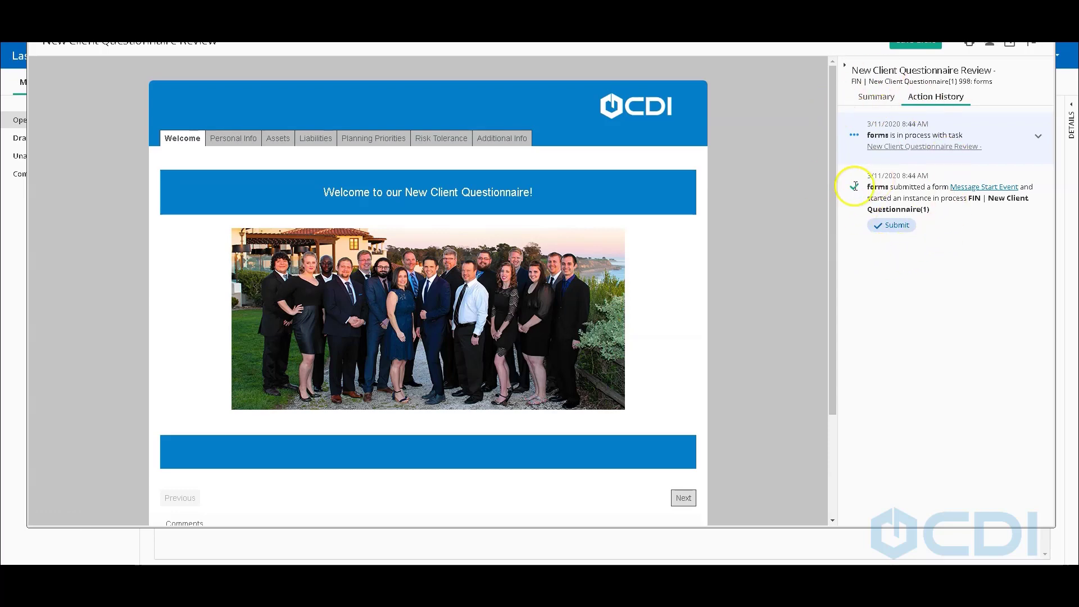
- Page through the submitted Personal Info, Assets, Liabilities, Planning Priorities and Additional Info pages
left_click(233, 137)
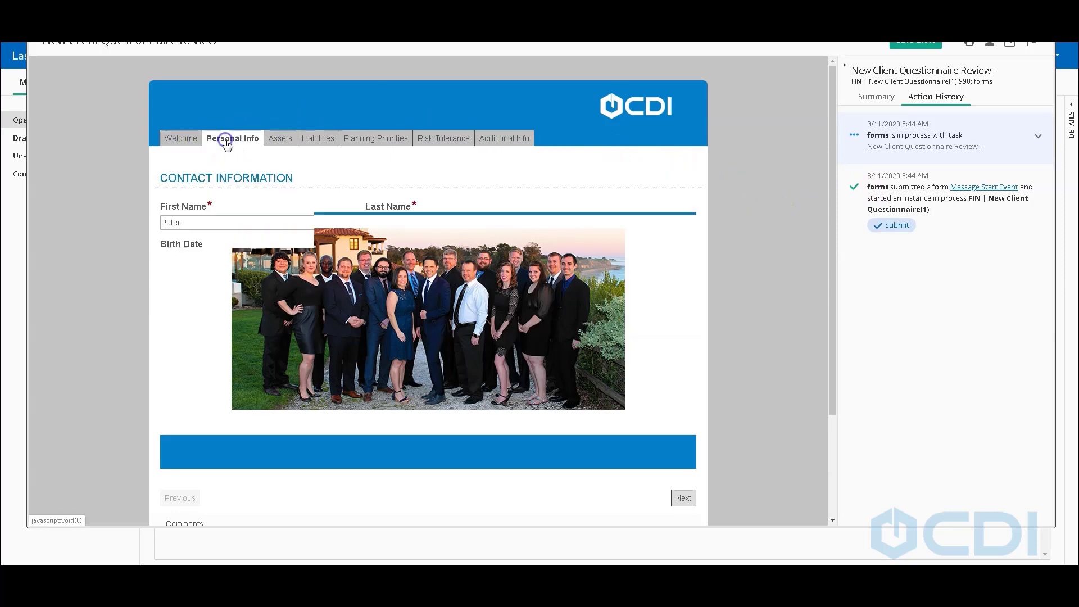
left_click(276, 138)
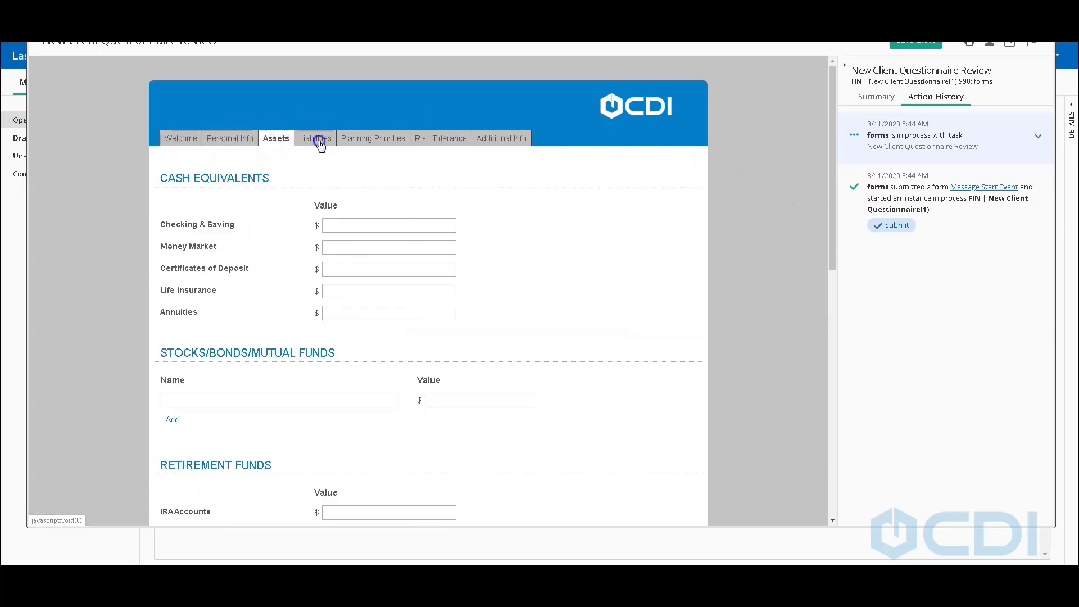
left_click(314, 137)
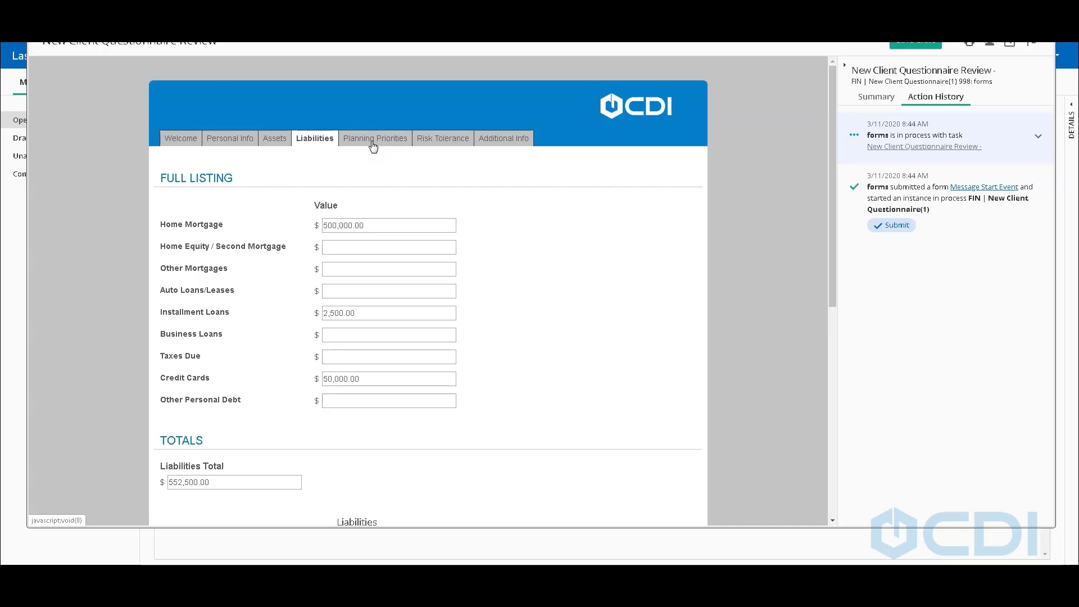
left_click(374, 138)
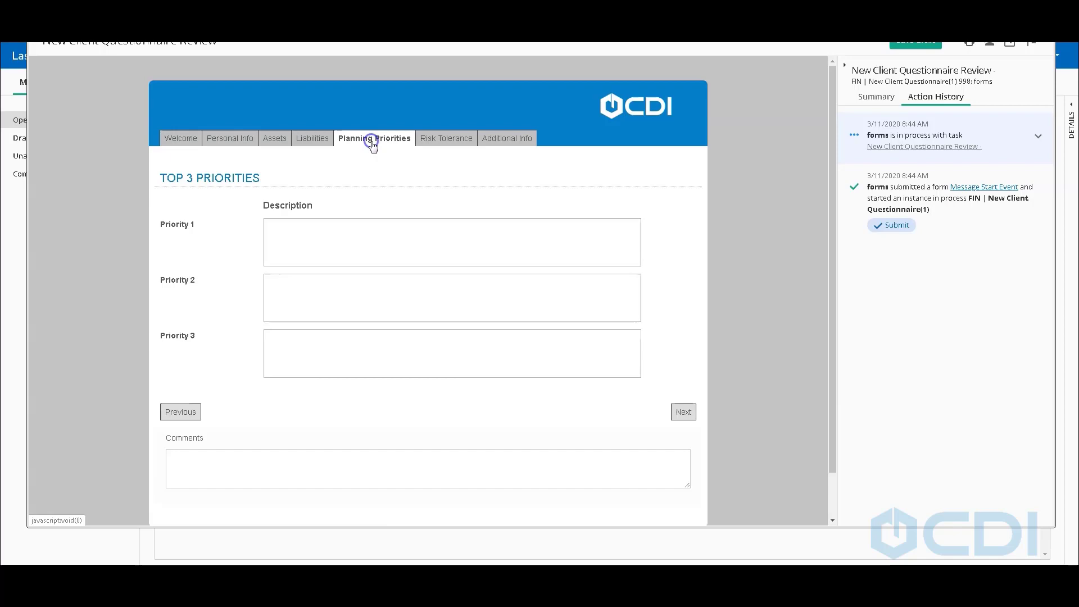
left_click(501, 138)
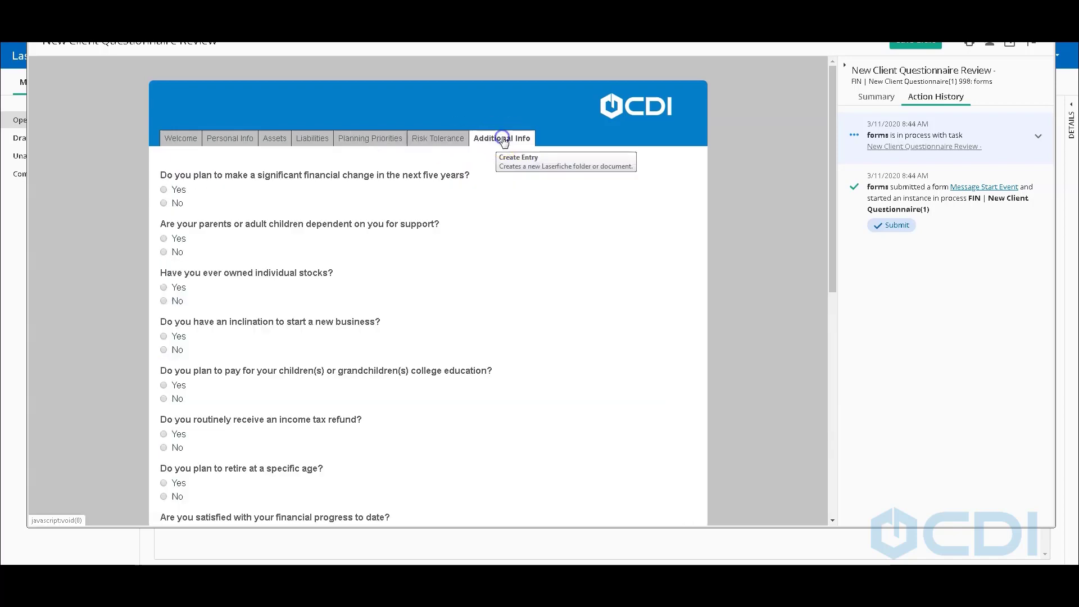
scroll("down", 3)
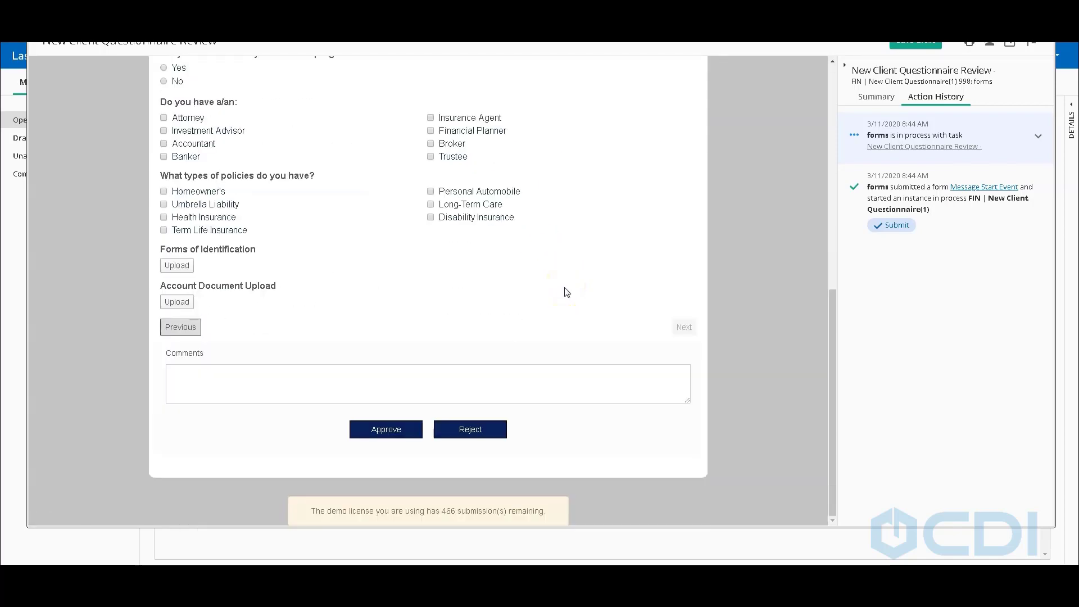
- Approve the client questionnaire review from the Comments area
left_click(385, 383)
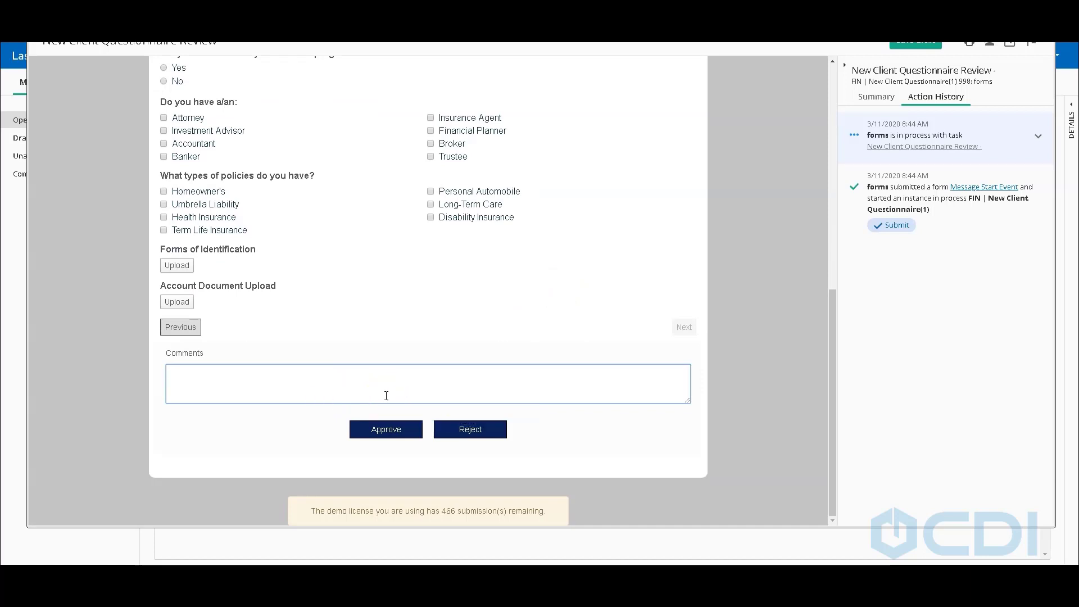
left_click(385, 429)
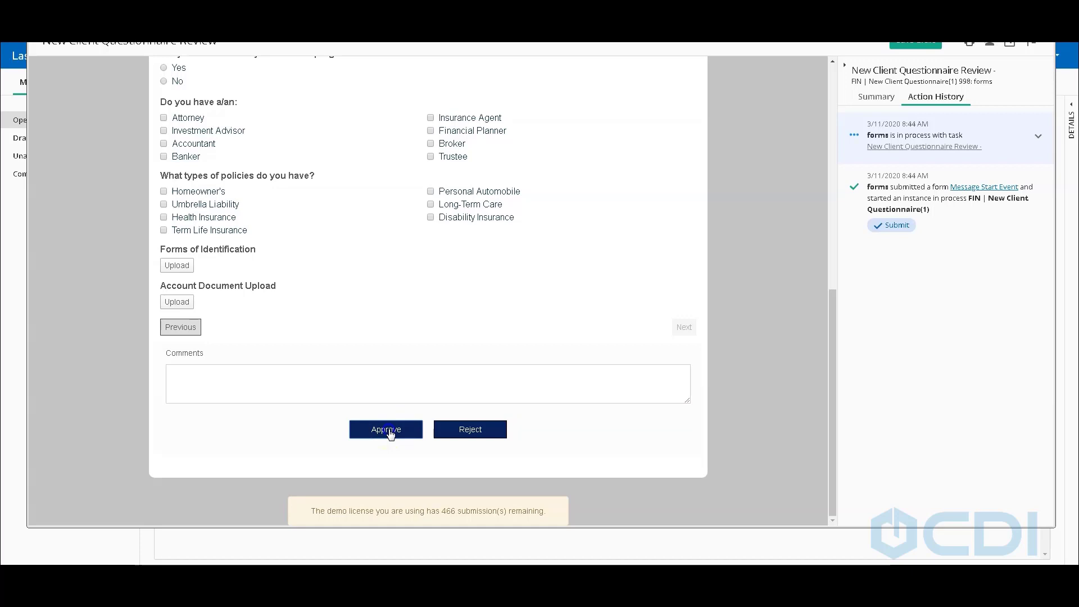
left_click(386, 428)
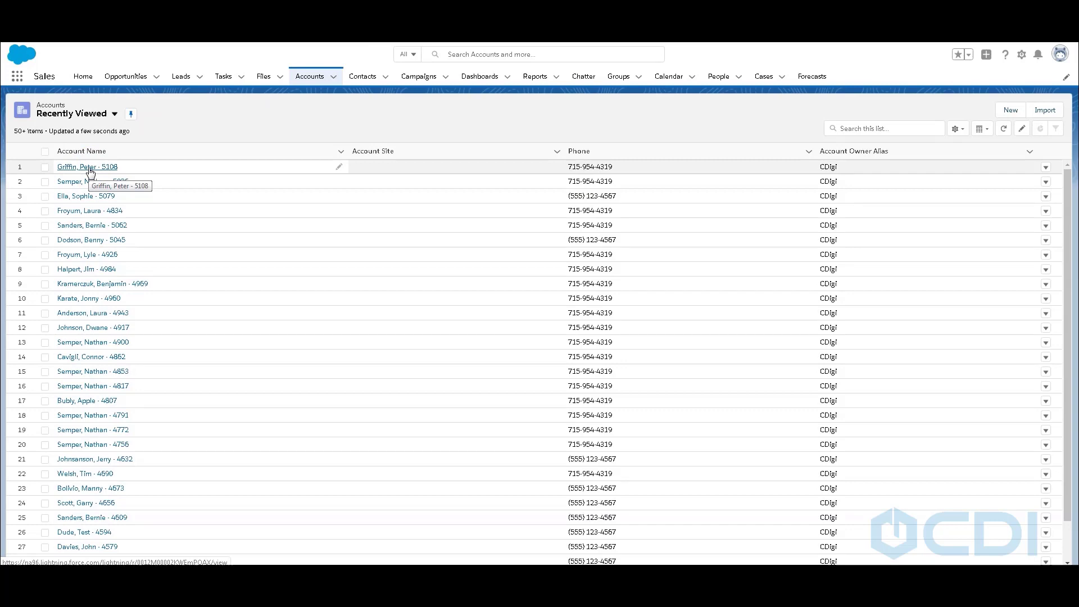
- Open the new client's account record from the Recently Viewed list
left_click(86, 167)
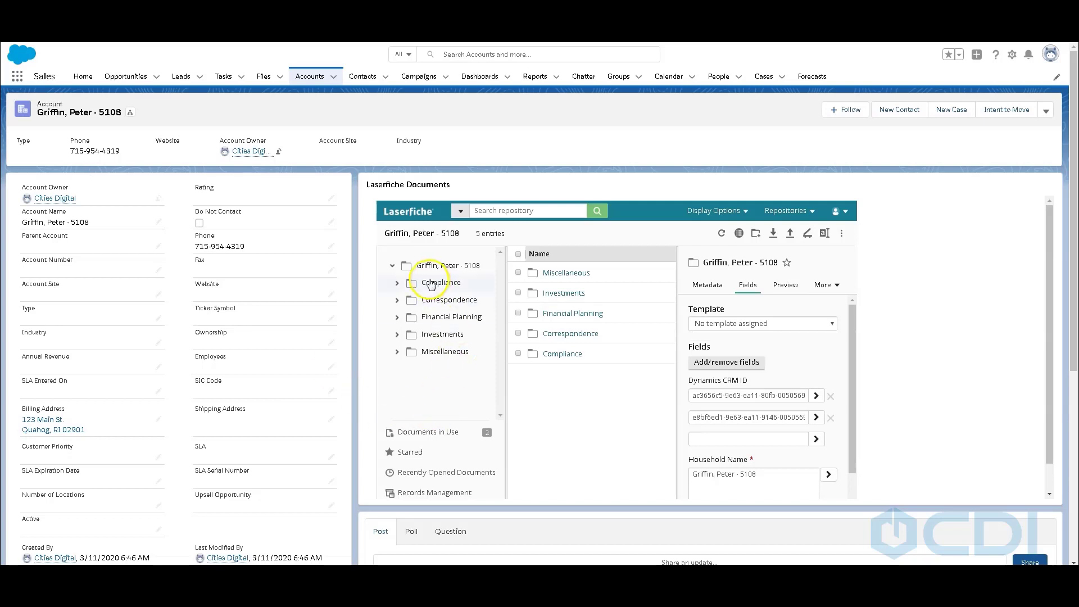
mouse_move(430, 352)
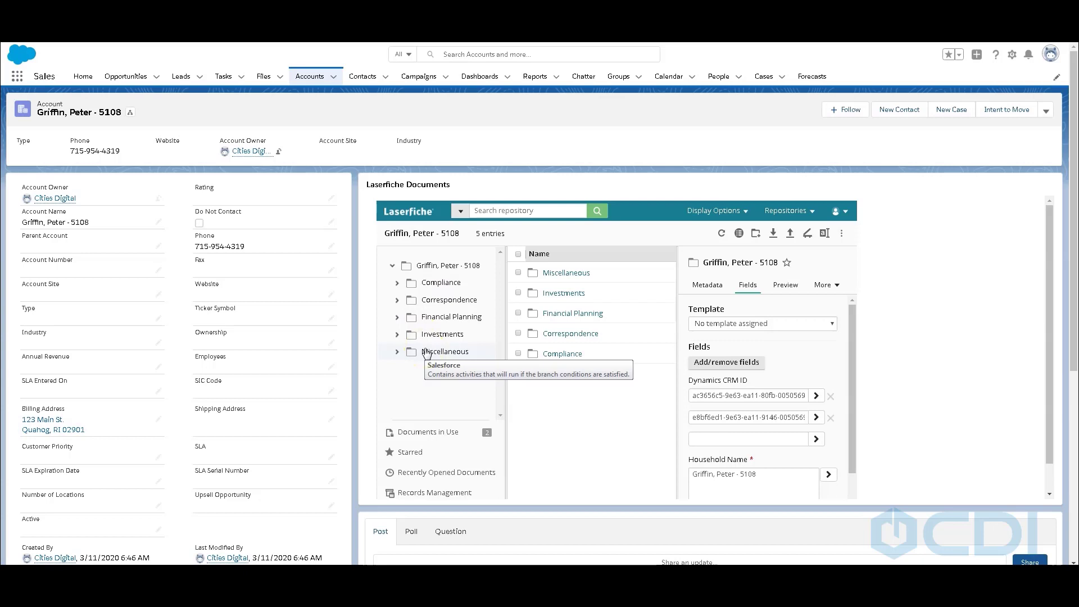
mouse_move(445, 352)
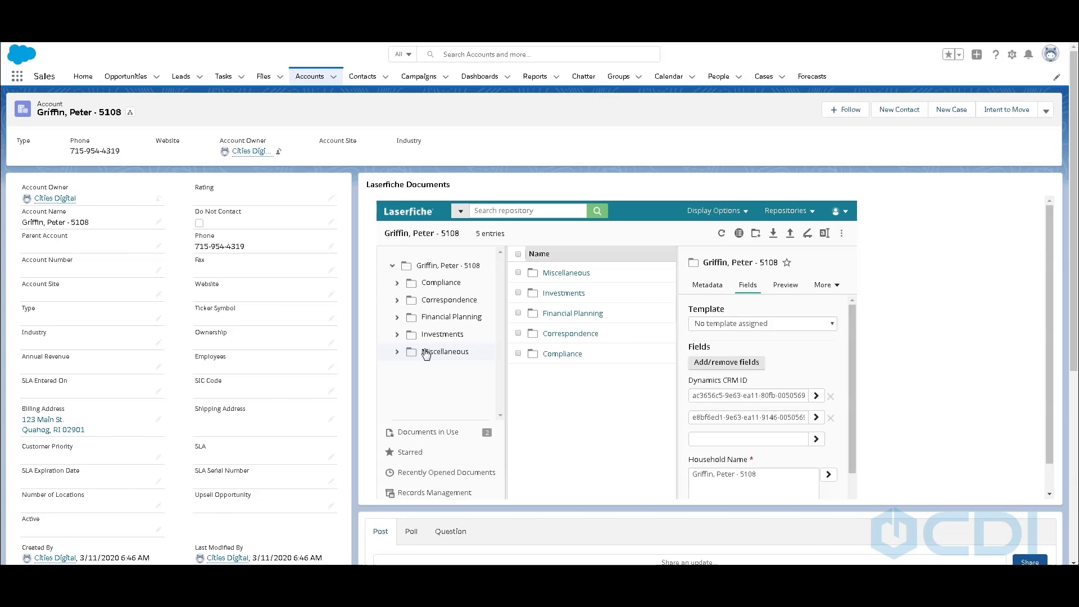
- Open Investments > Pending Account Openings and preview the Account Opening and Client Engagement Letter documents
left_click(441, 334)
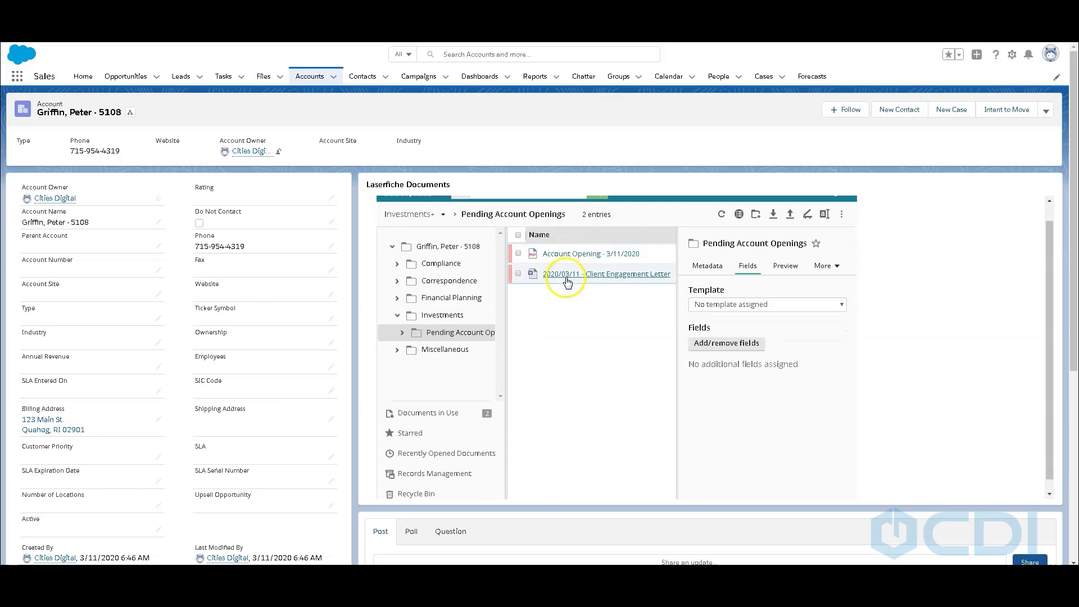
mouse_move(650, 254)
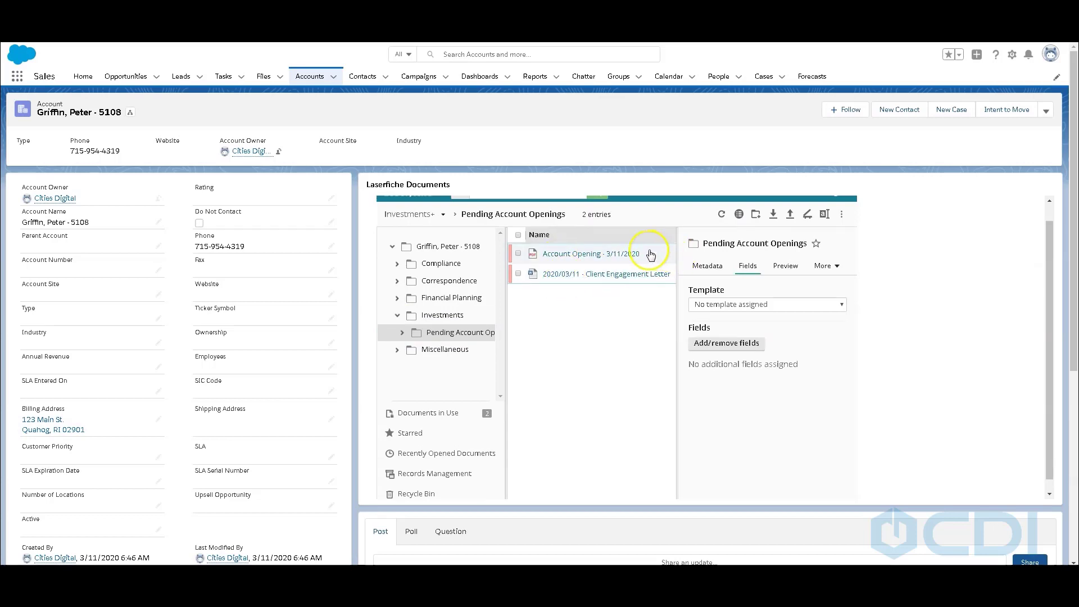
left_click(590, 253)
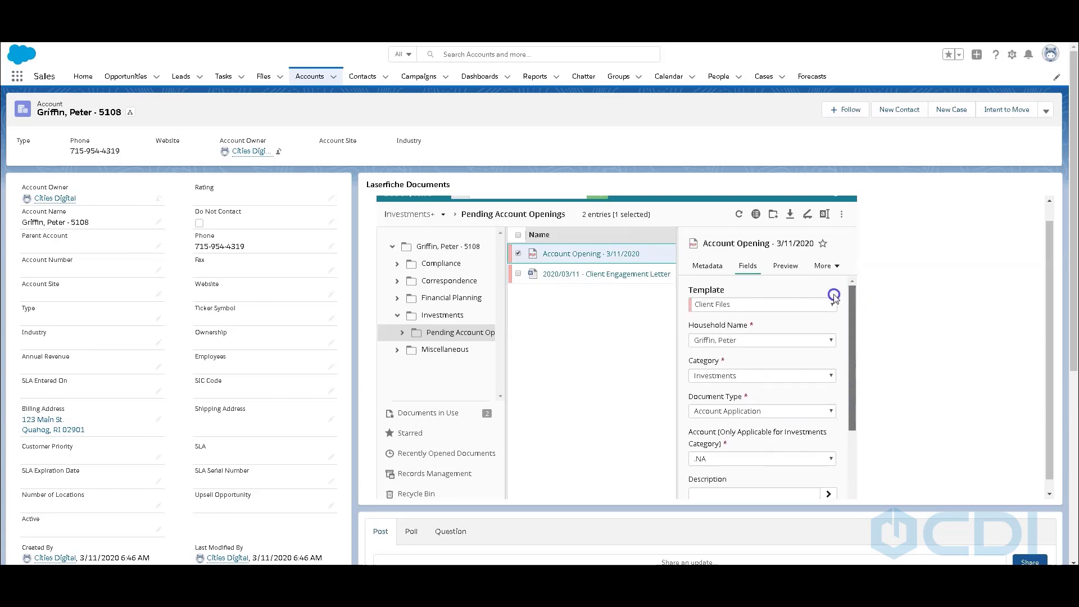
left_click(785, 265)
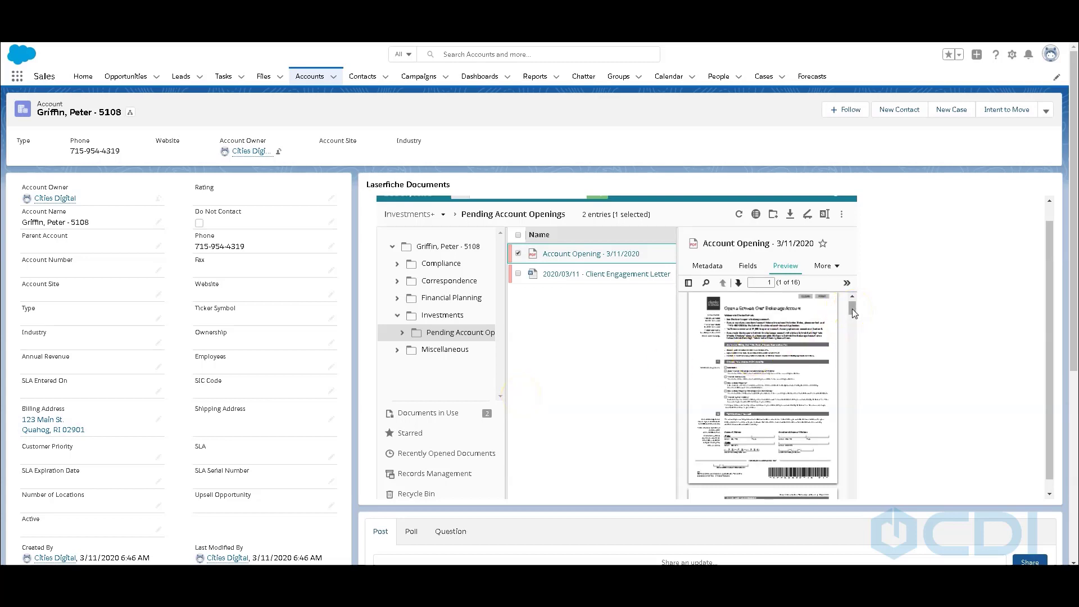
scroll("down", 3)
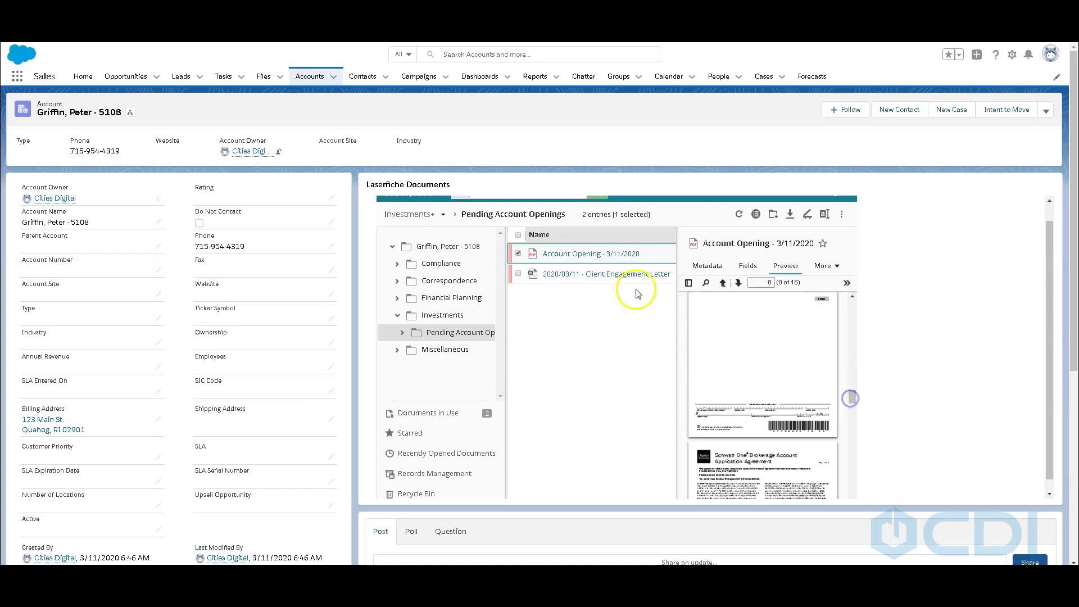
left_click(605, 273)
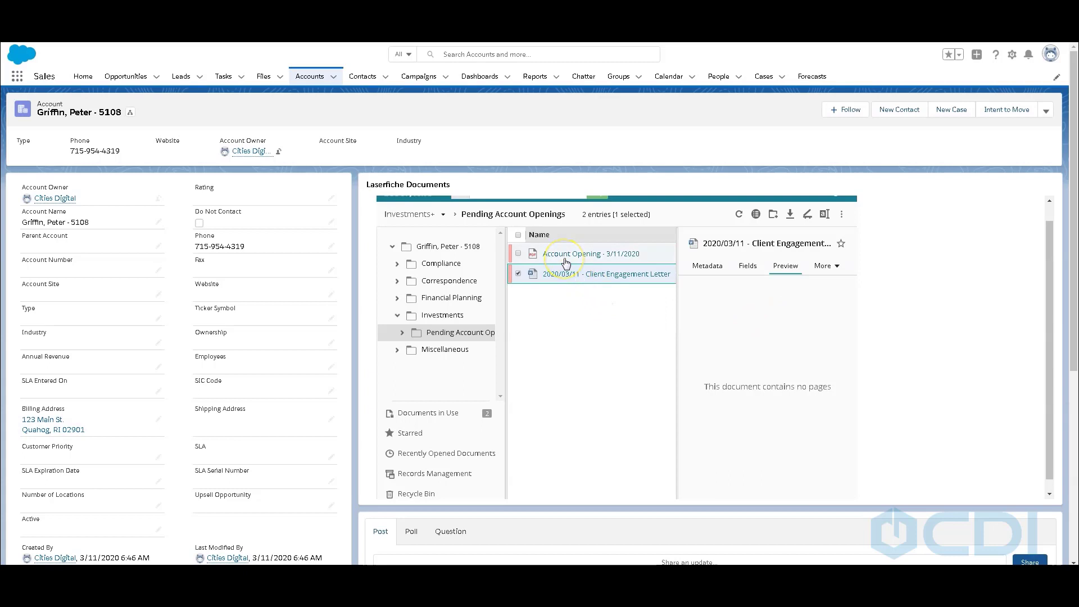
left_click(590, 254)
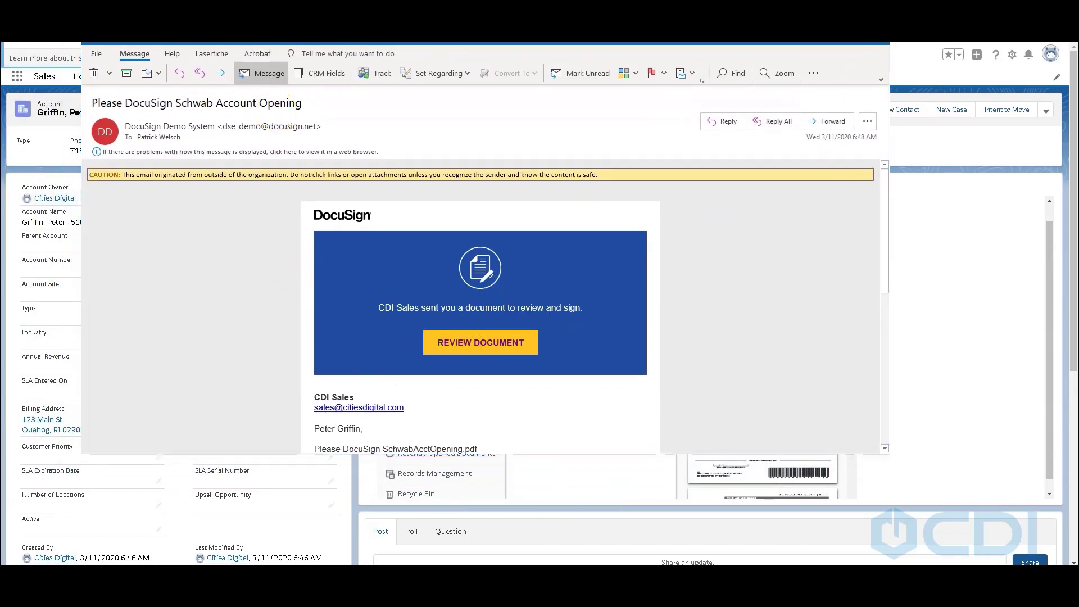
- Review the Schwab account opening and apply the saved signature on the account holder line
left_click(479, 342)
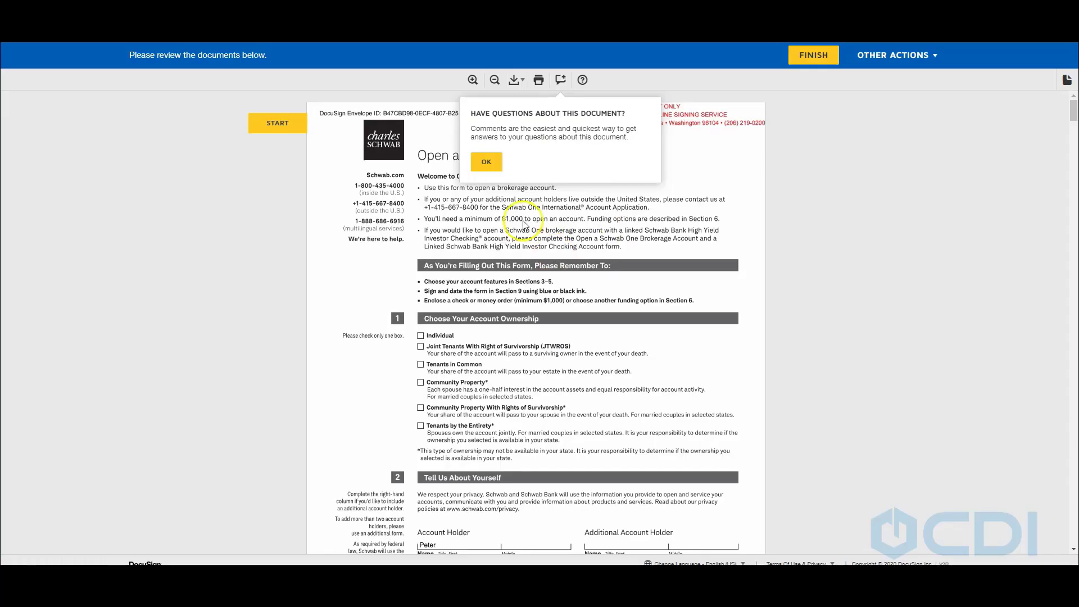
left_click(486, 162)
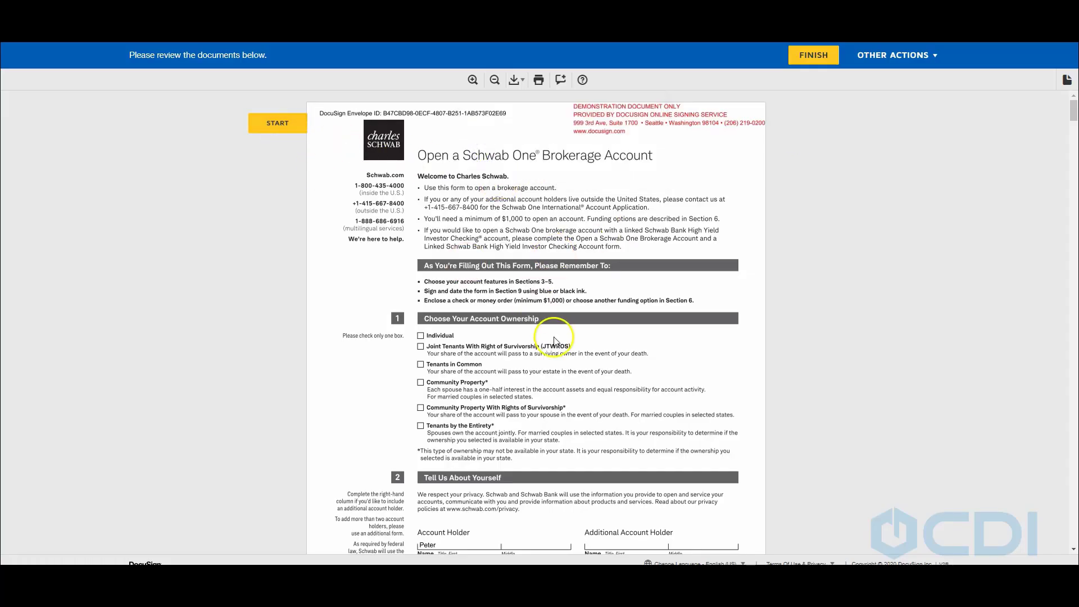
scroll("down", 3)
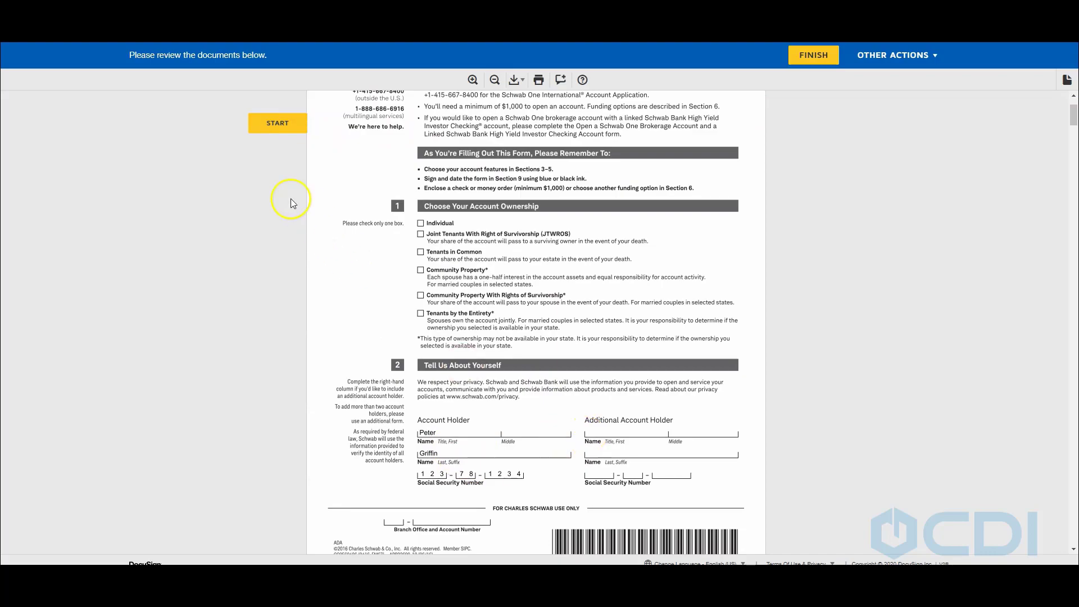
left_click(277, 123)
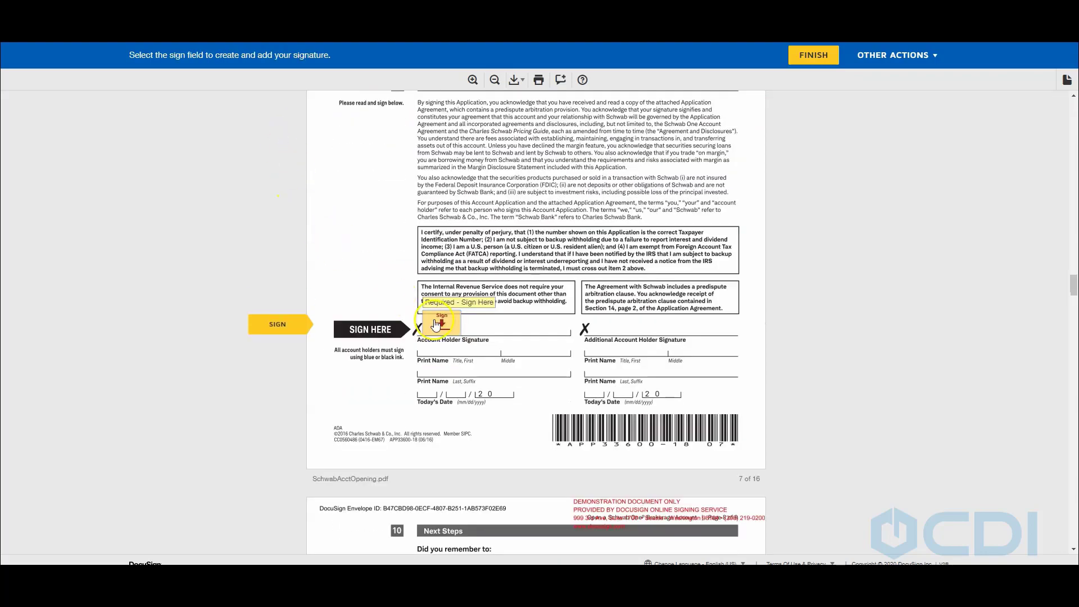
left_click(442, 324)
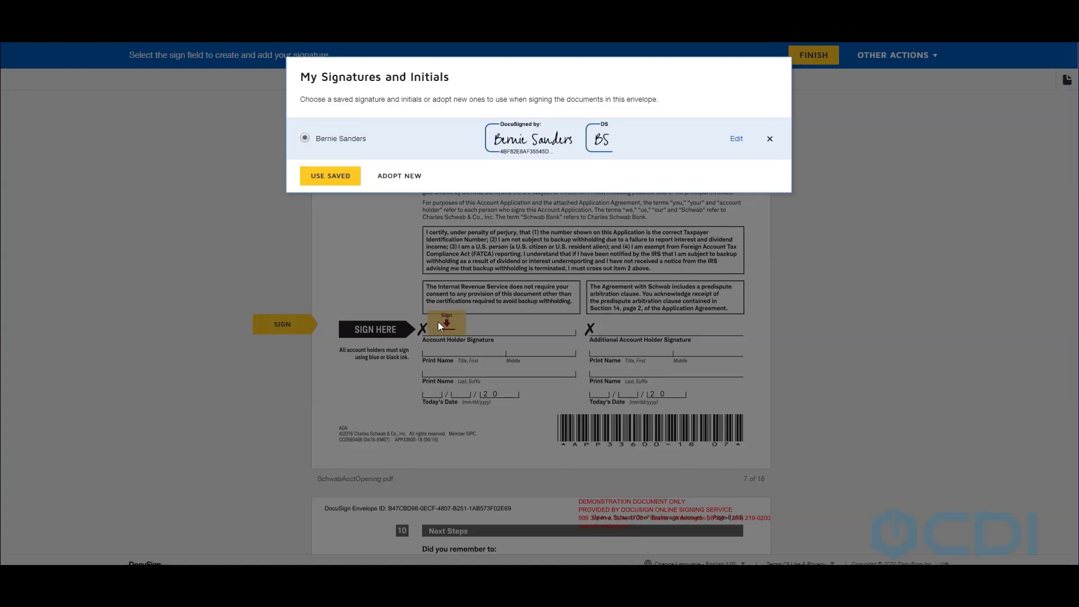
left_click(331, 176)
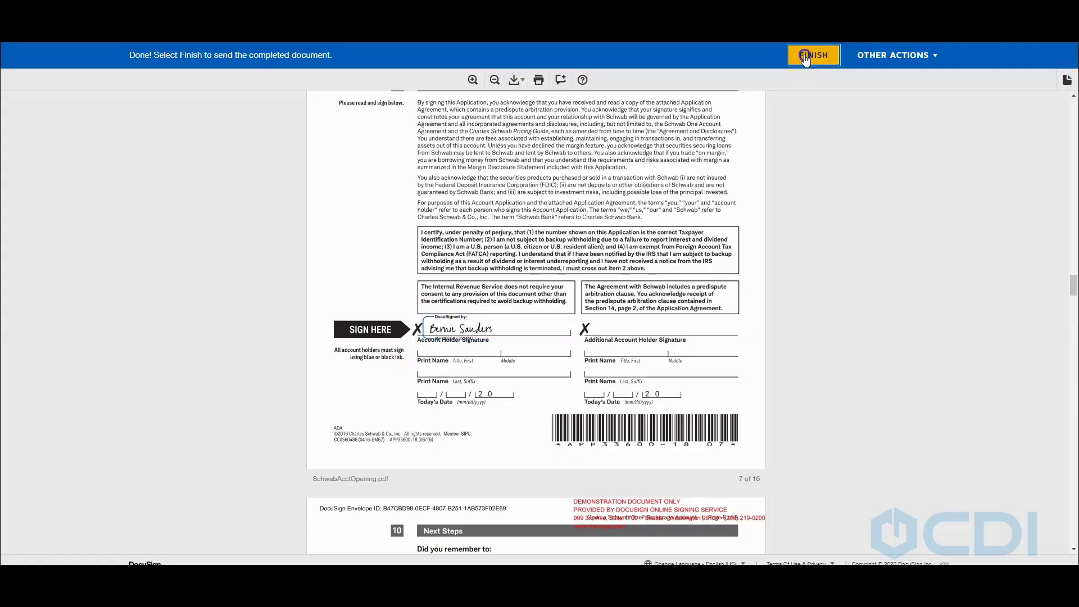
- Finish the signed DocuSign account opening document to send it
left_click(813, 55)
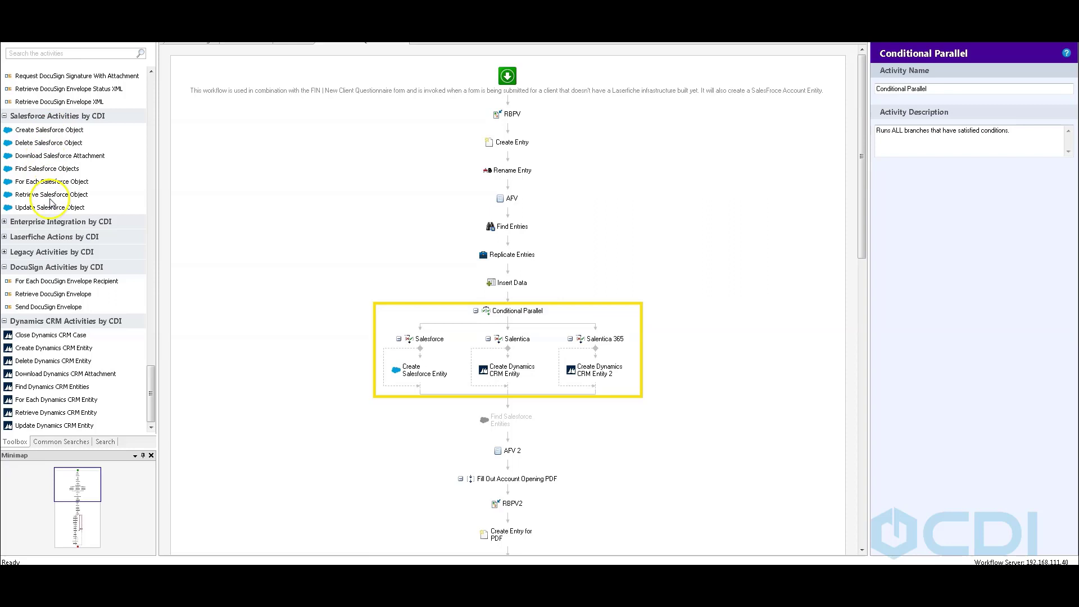
mouse_move(52, 215)
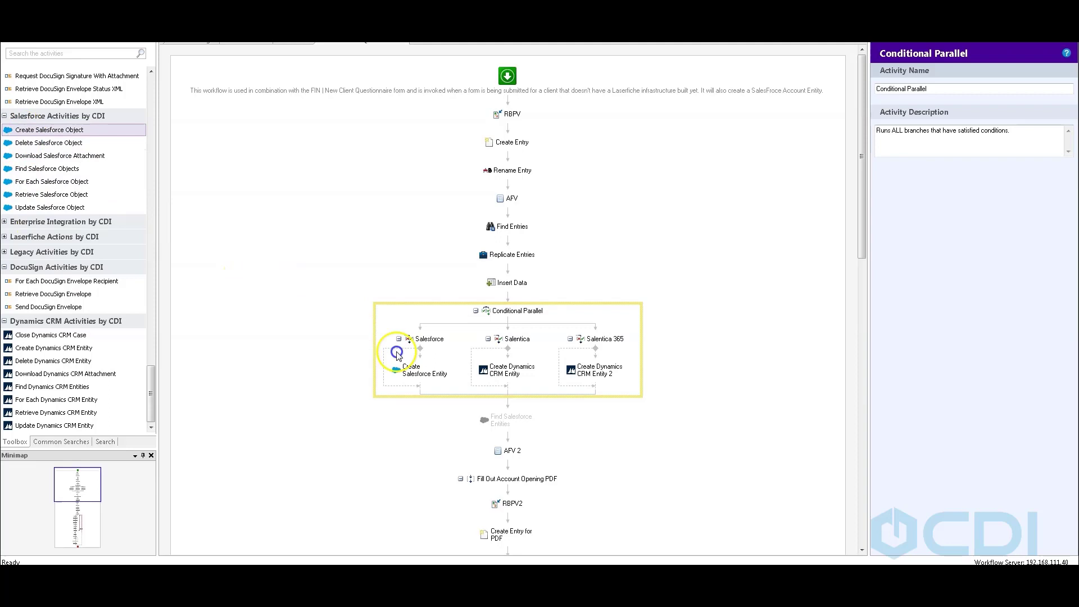
mouse_move(88, 150)
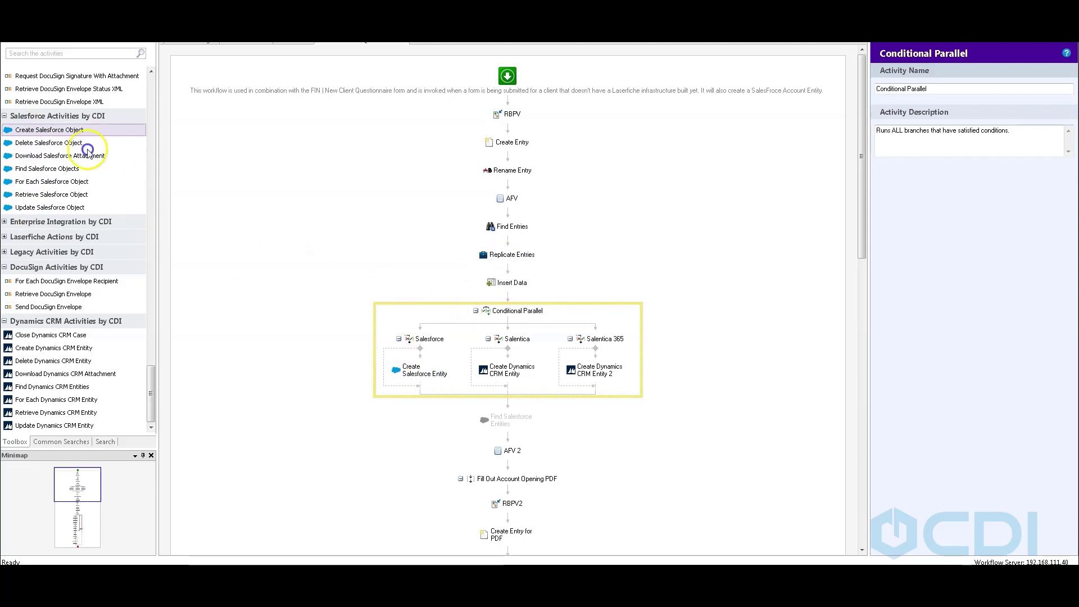